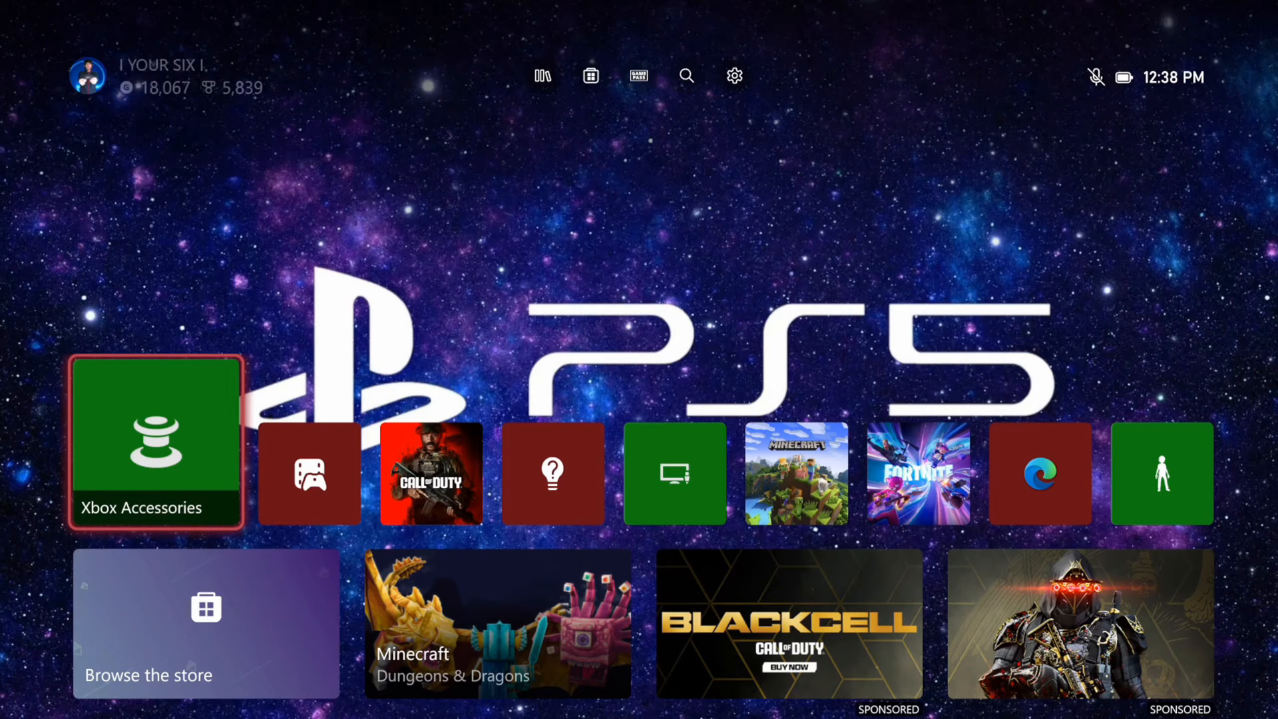
pyautogui.moveTo(638, 76)
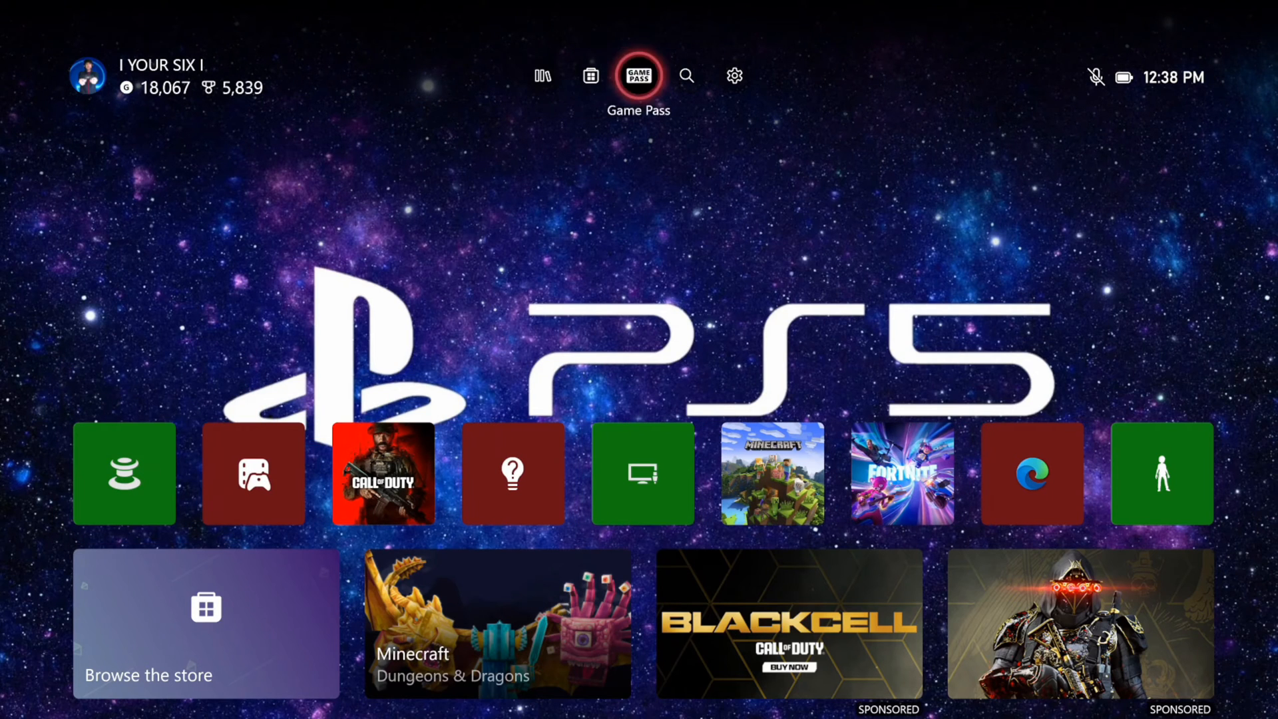
# Step: Open console Settings from the top bar and go to the Preferences section
pyautogui.click(733, 75)
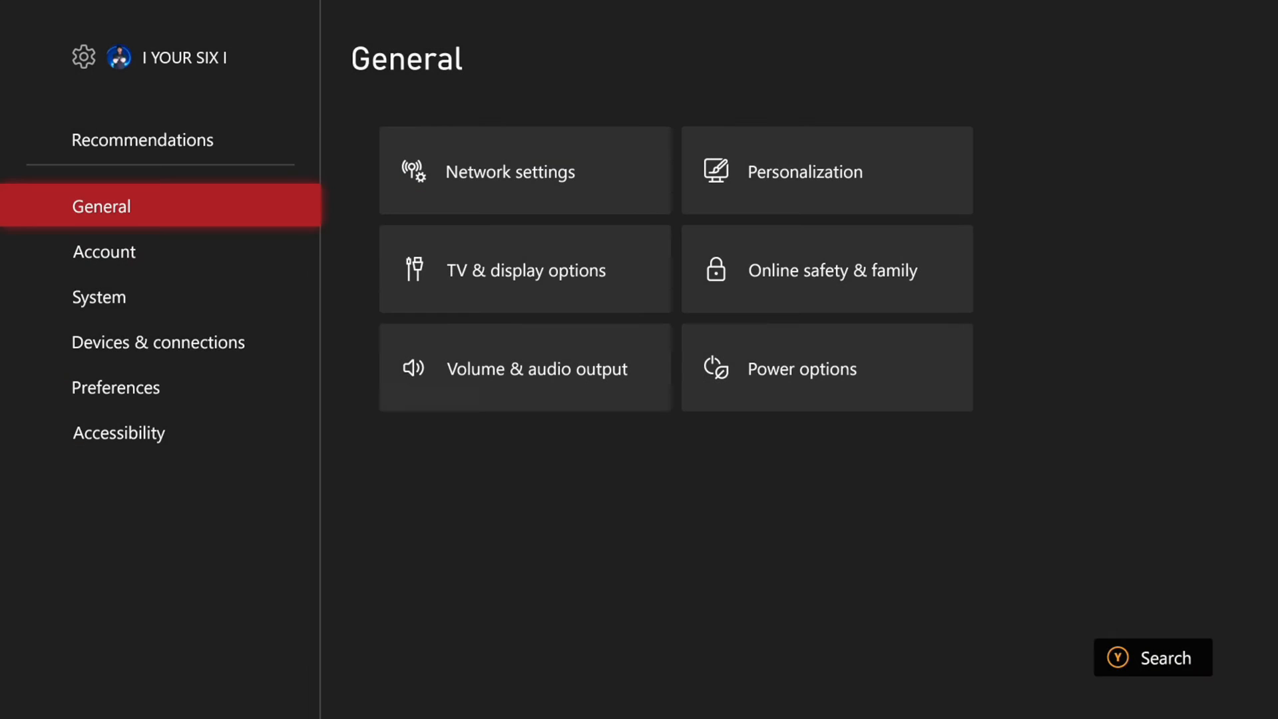
pyautogui.click(116, 387)
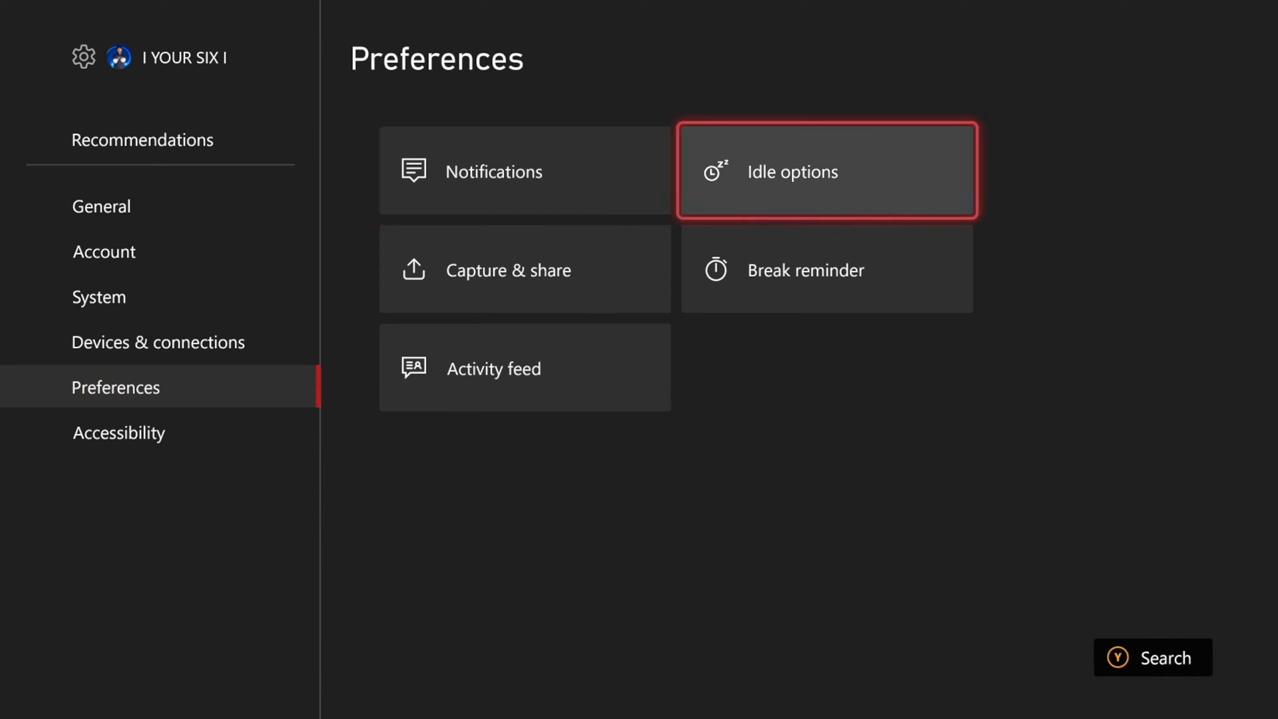
# Step: Open Idle options and browse the 'Turn off after' inactivity values, leaving it at 1 hour
pyautogui.click(825, 171)
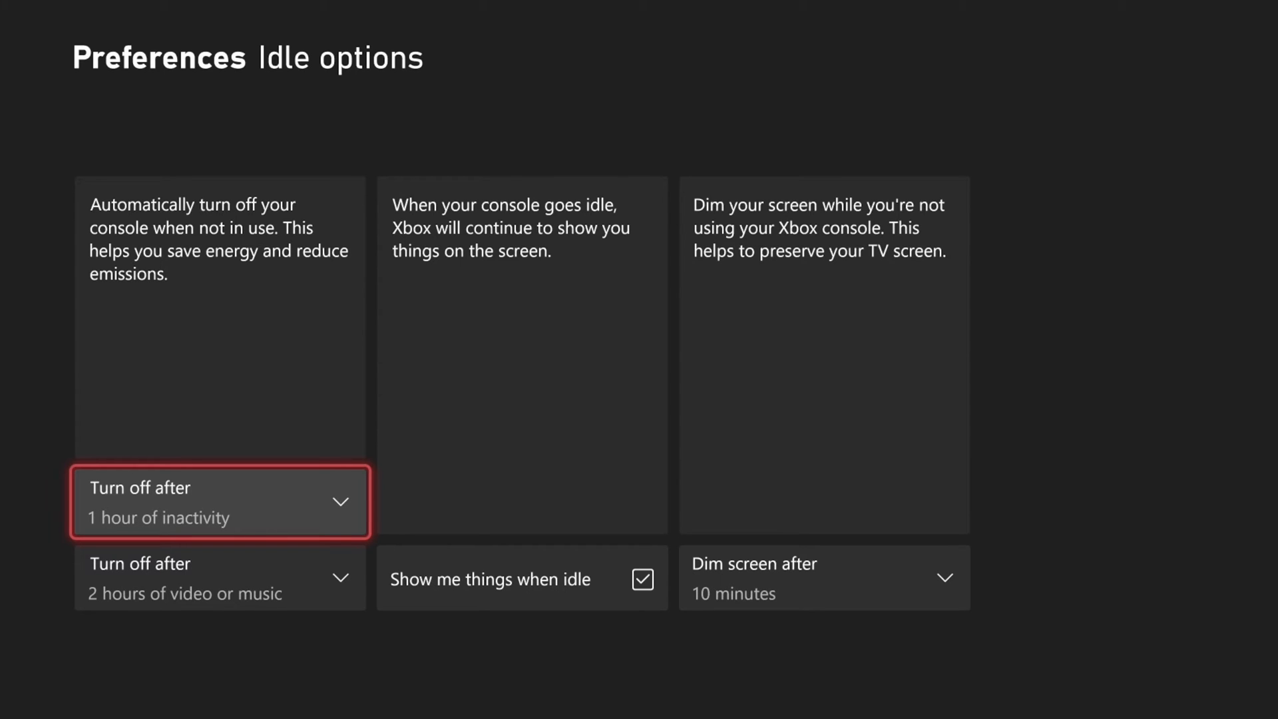
pyautogui.click(220, 501)
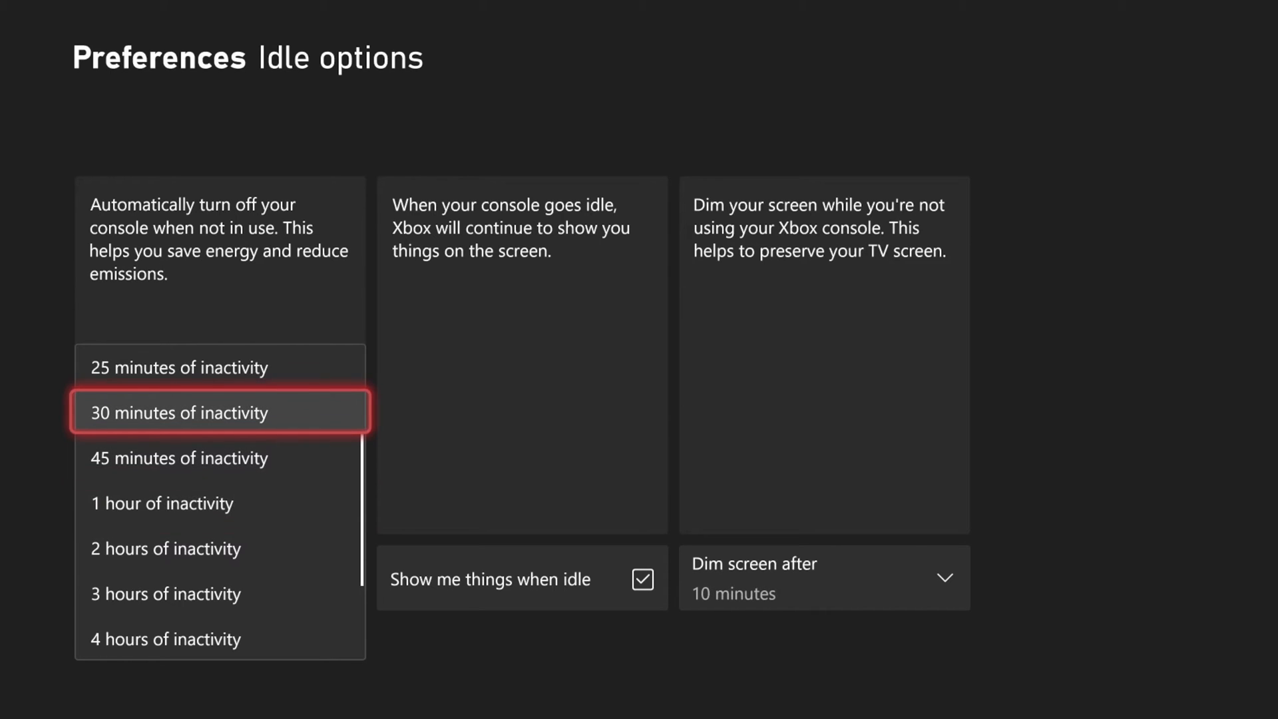
pyautogui.scroll(3)
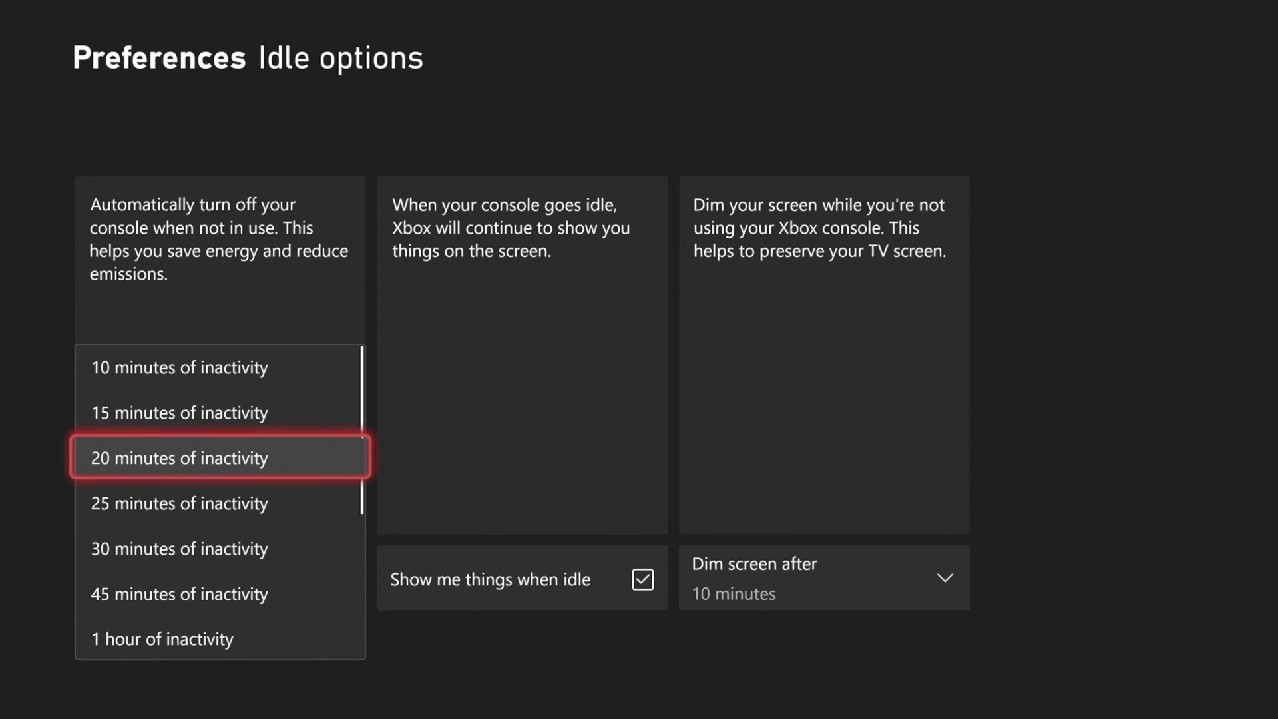
pyautogui.scroll(-3)
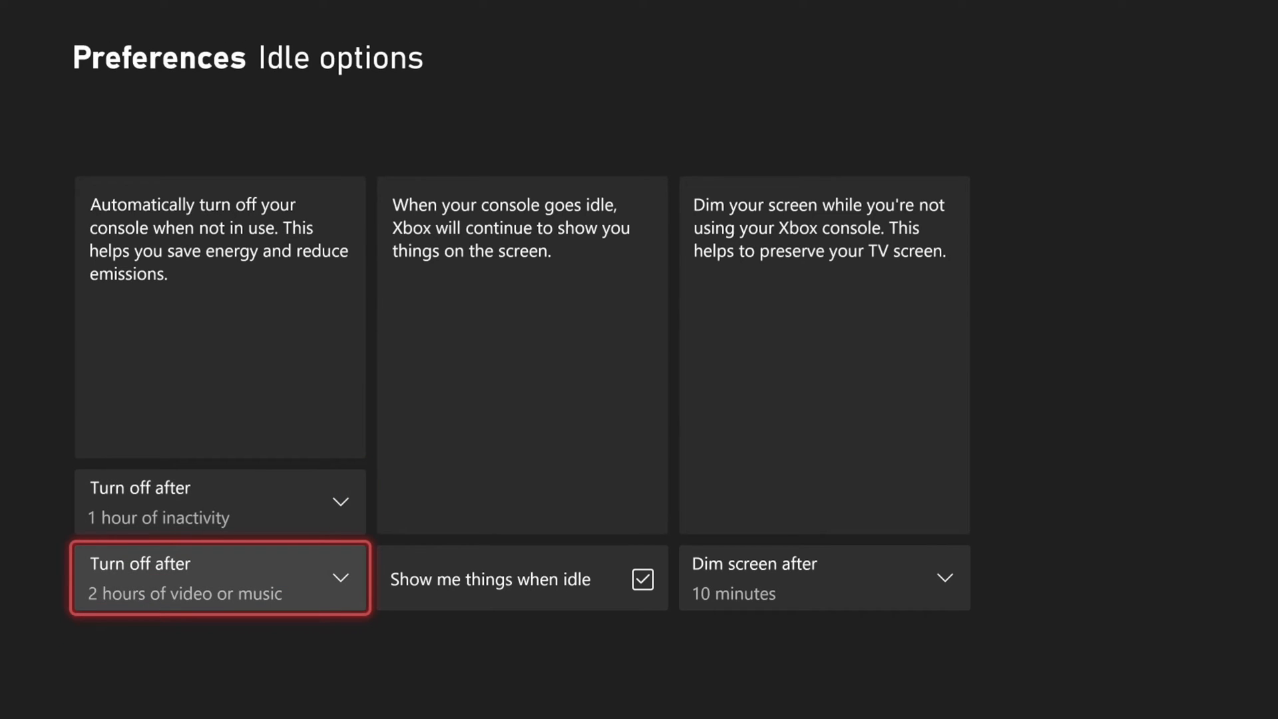
pyautogui.click(220, 577)
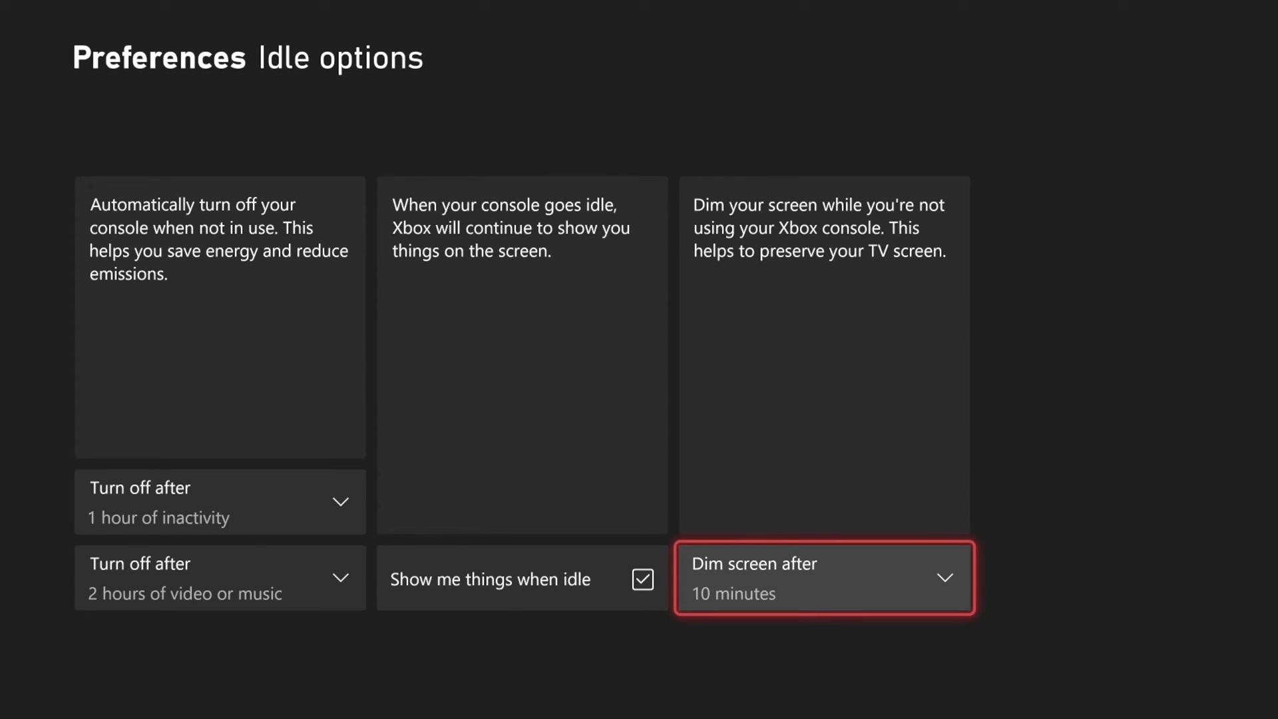
pyautogui.click(823, 578)
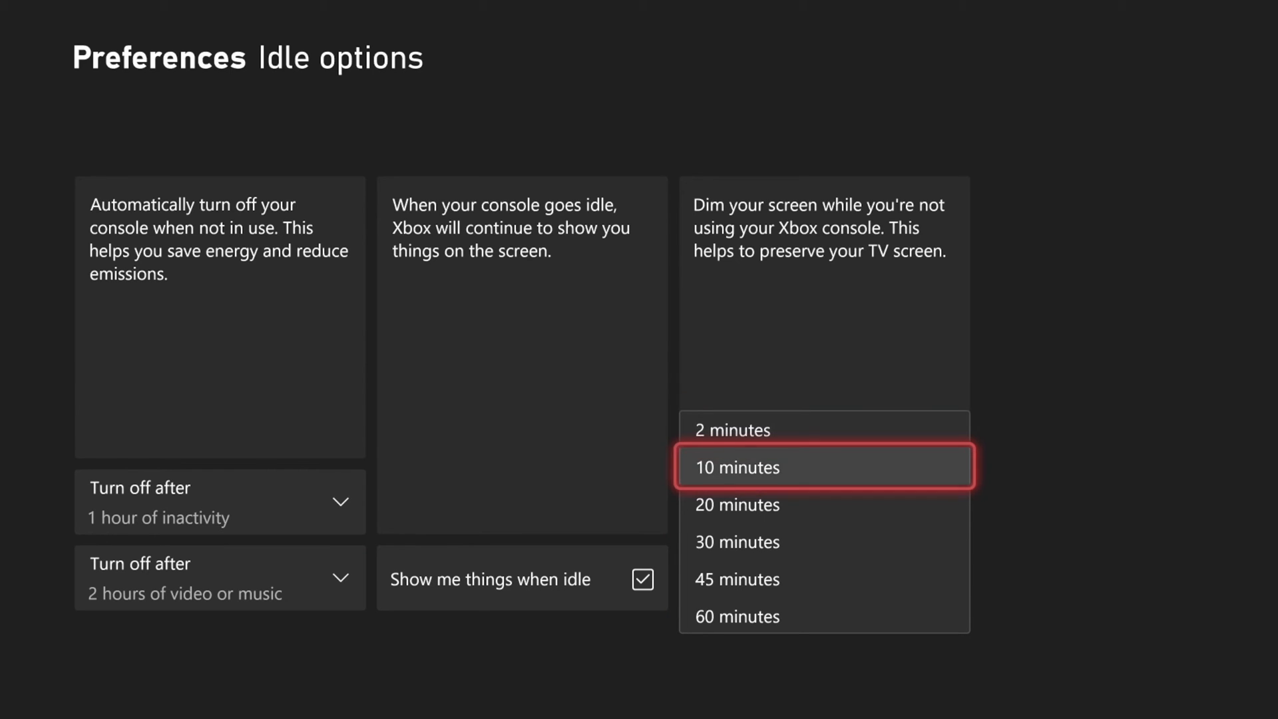
pyautogui.click(823, 467)
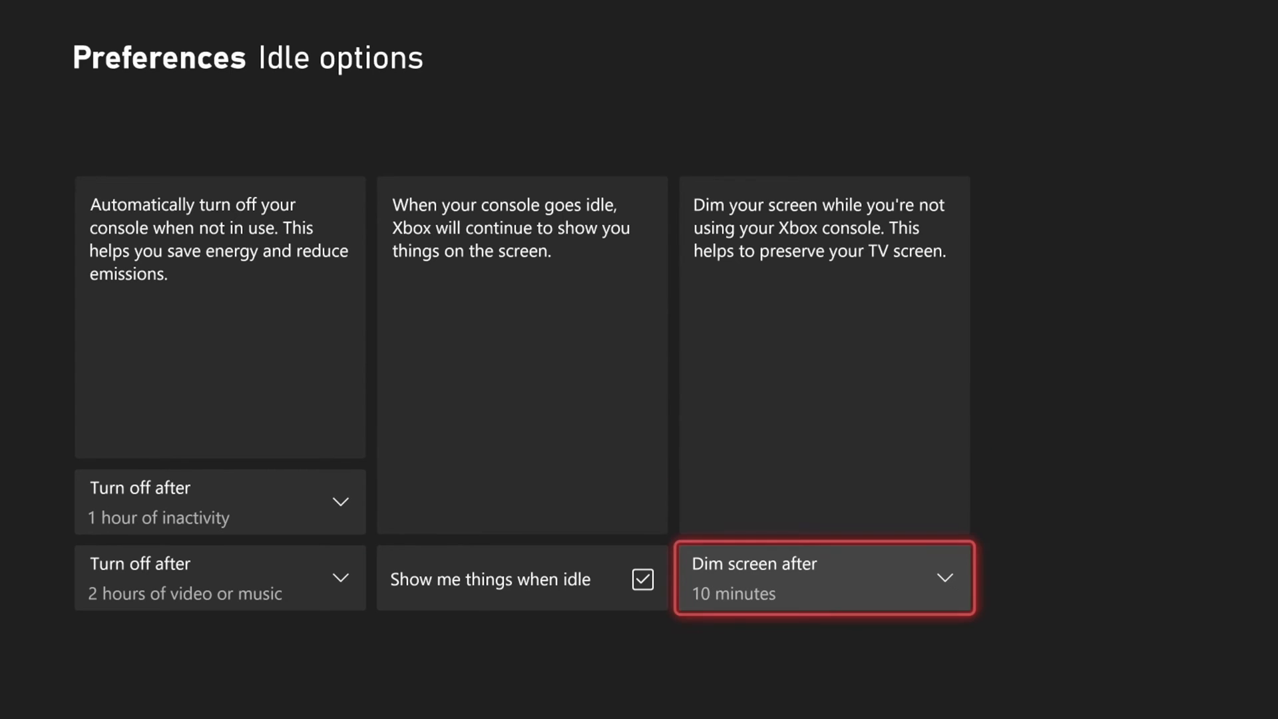